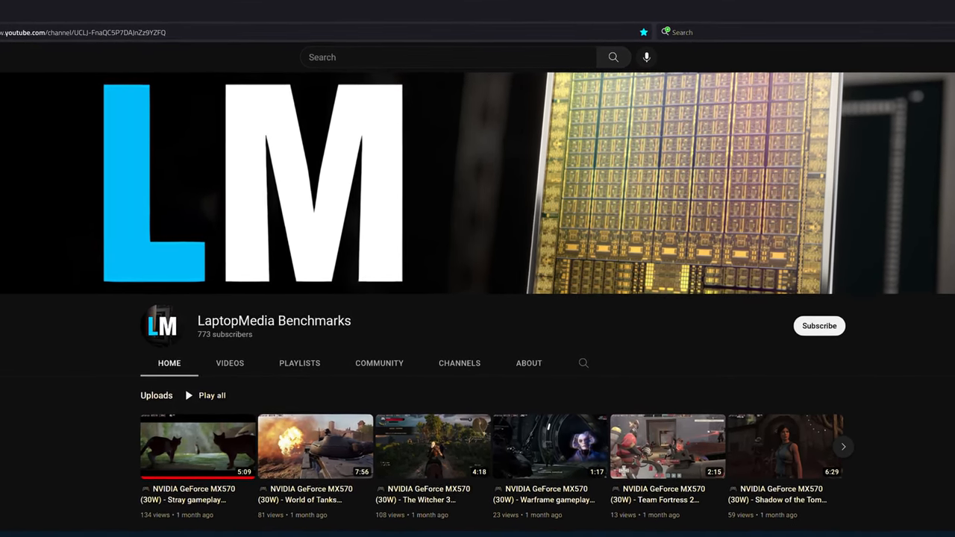
{"action": "scroll", "scroll_direction": "down", "scroll_amount": 3}
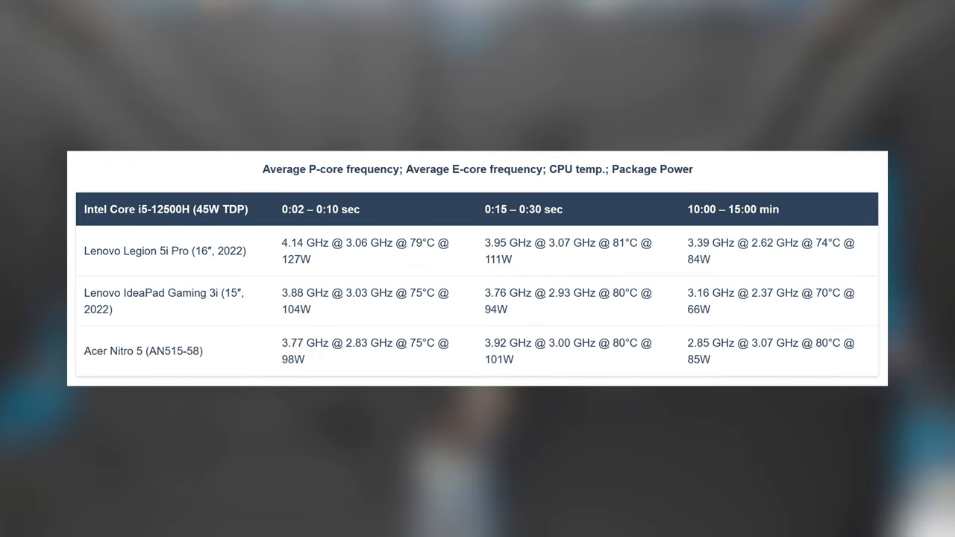
{"action": "scroll", "scroll_direction": "down", "scroll_amount": 3}
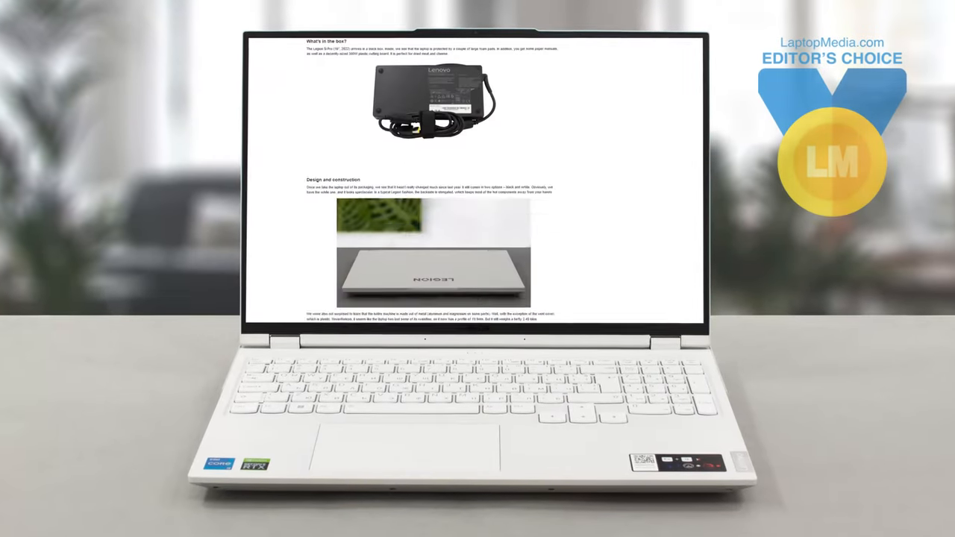
{"action": "scroll", "scroll_direction": "down", "scroll_amount": 3}
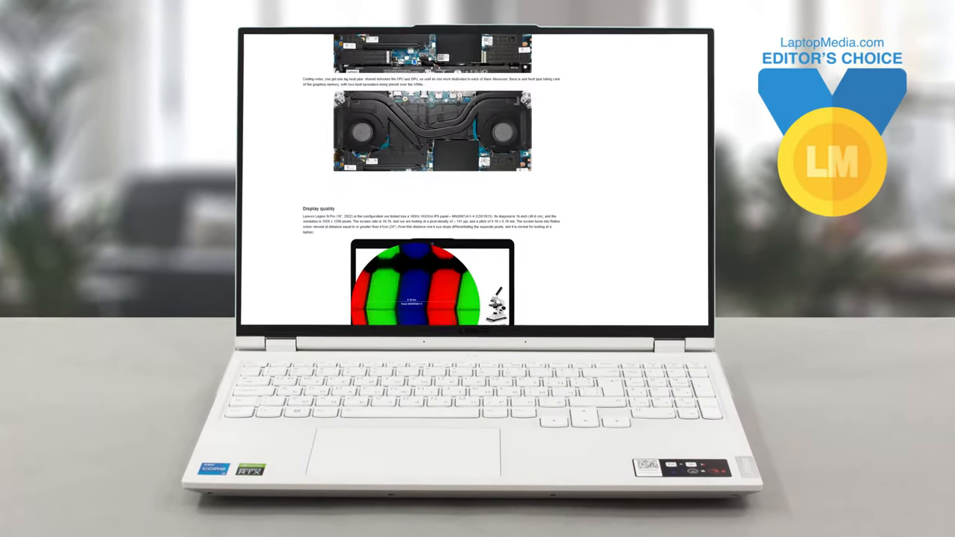
{"action": "scroll", "scroll_direction": "down", "scroll_amount": 3}
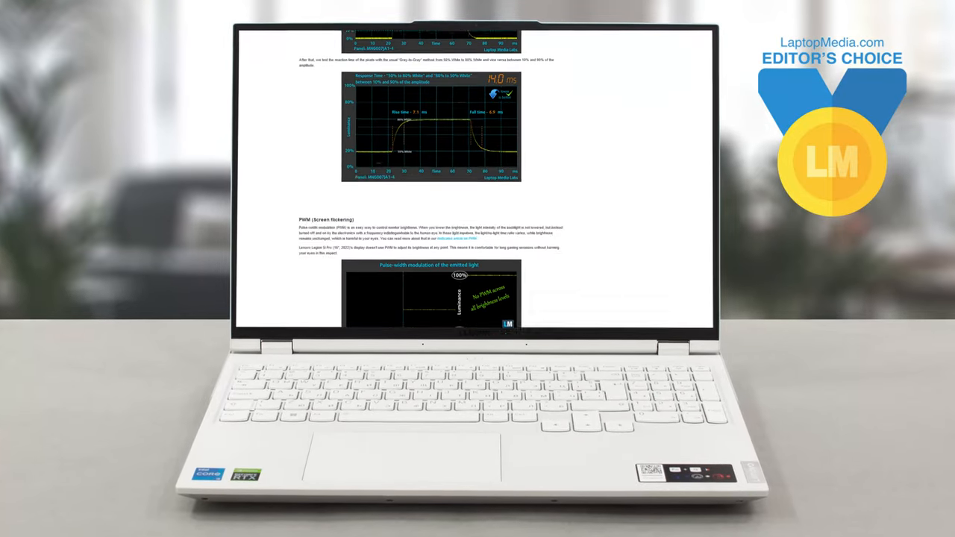